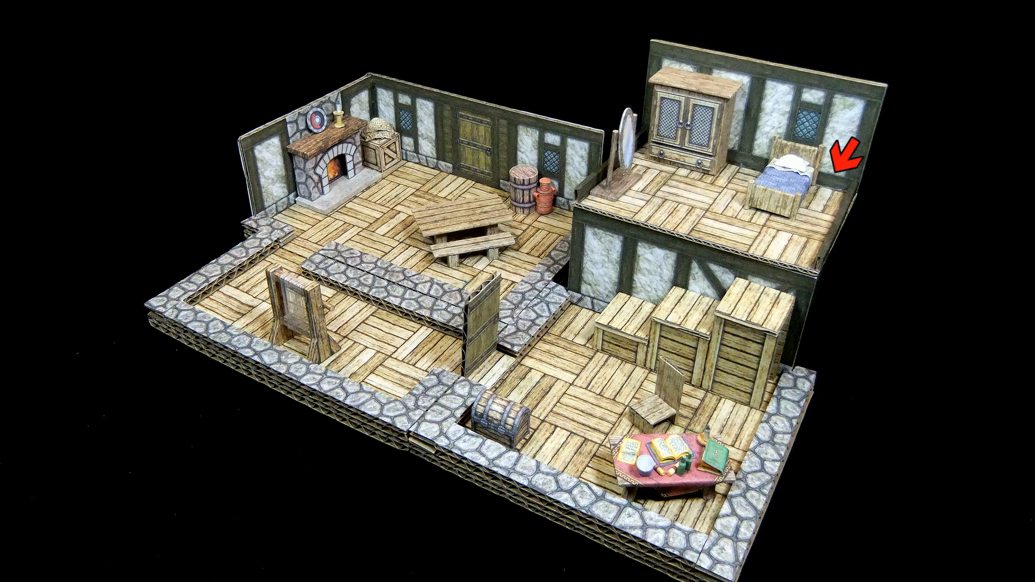
click(846, 159)
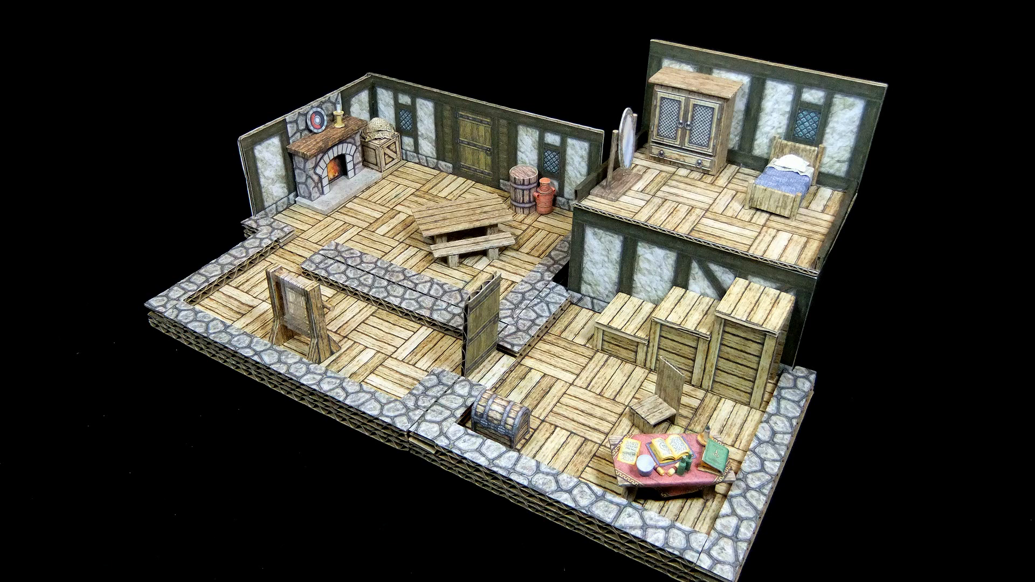